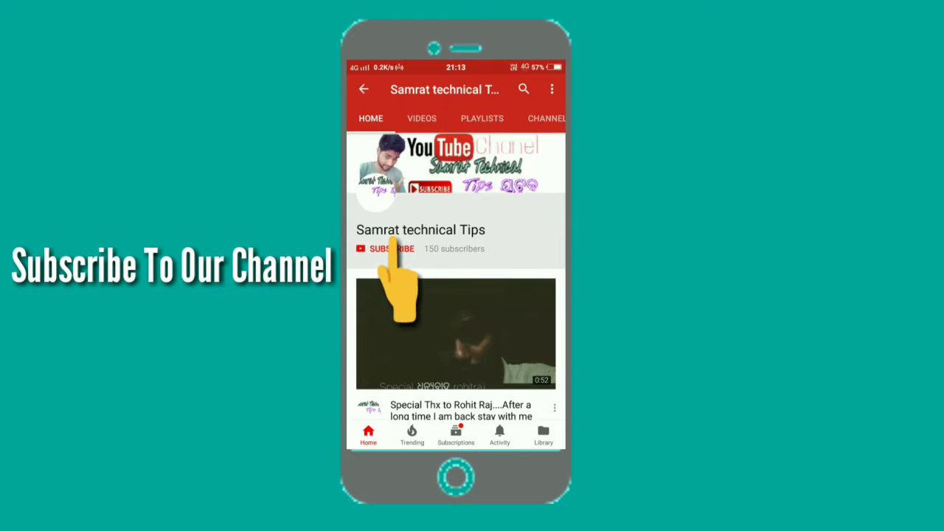
Step: Subscribe to the technical tips channel and turn on its upload notifications
left_click(385, 249)
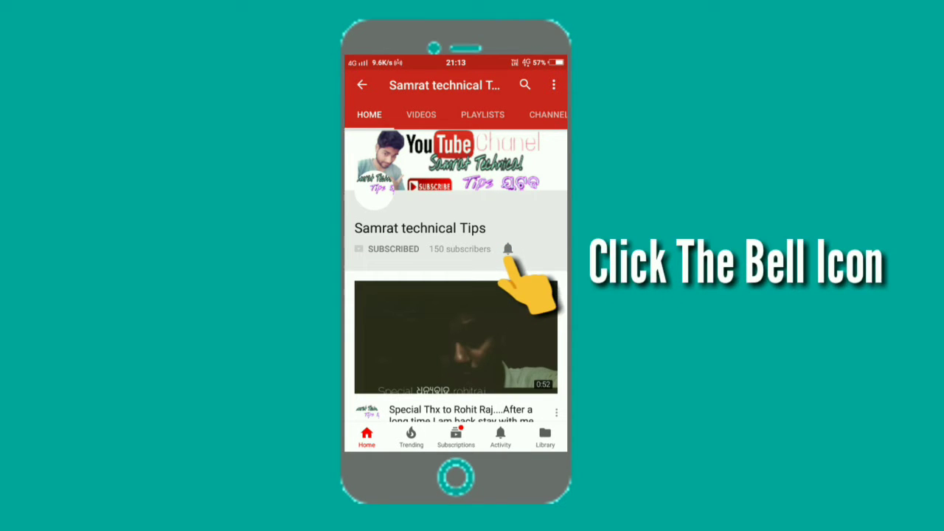
left_click(507, 248)
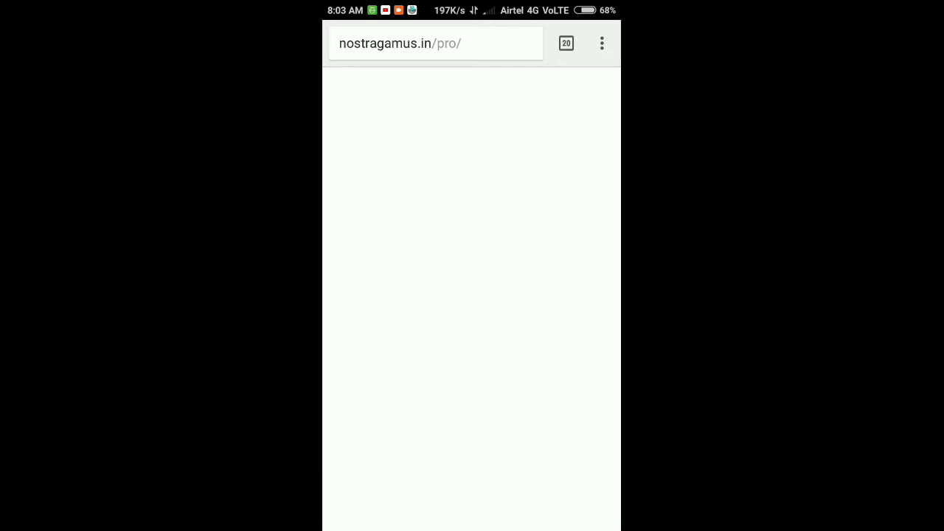
Step: Navigate Chrome to the youtube.com/dashboard suggestion, reaching the no-permission page
left_click(602, 43)
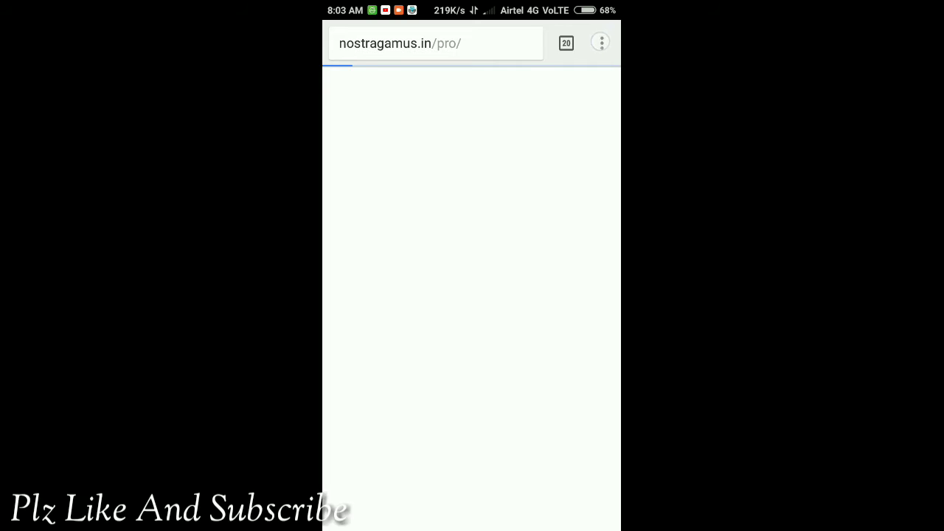
left_click(600, 41)
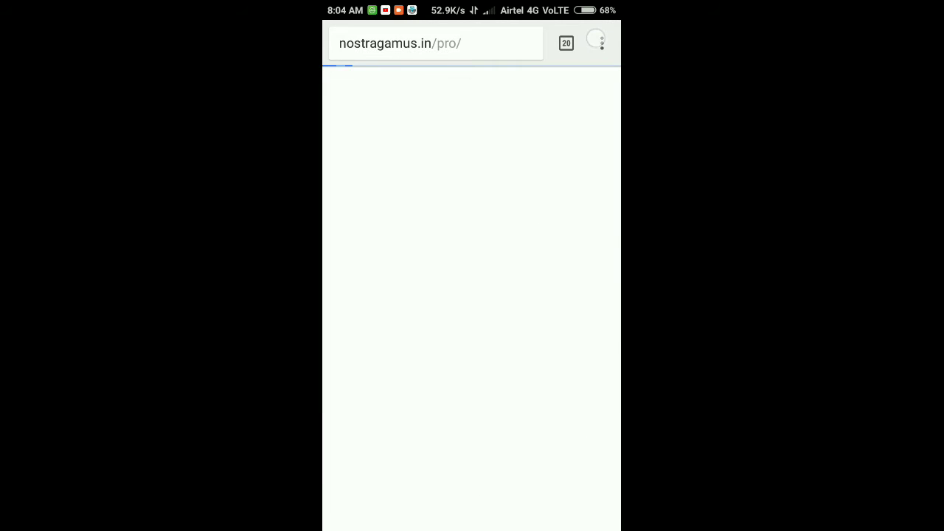
left_click(435, 43)
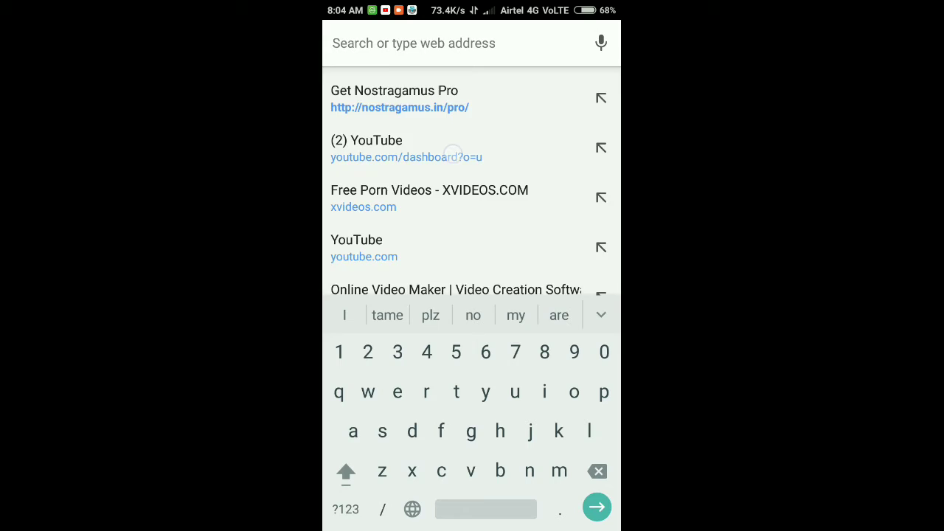
left_click(407, 156)
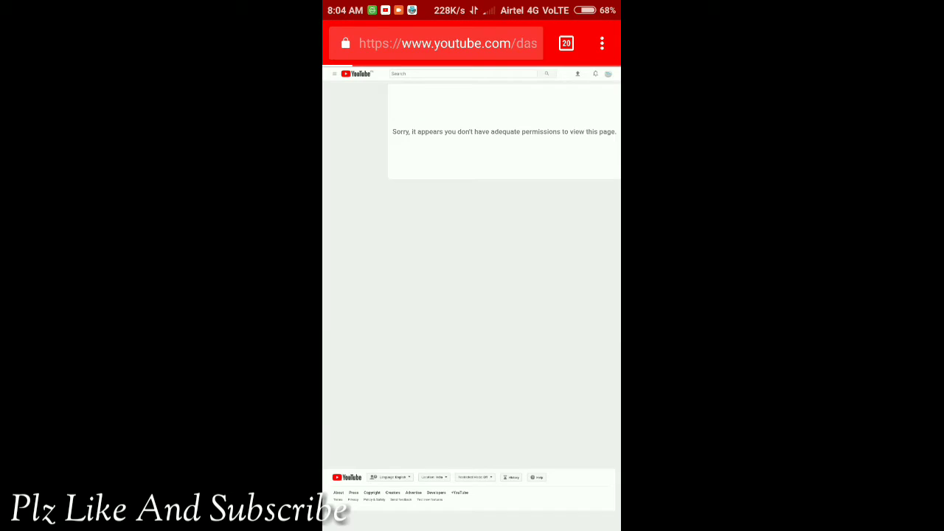
Step: From the YouTube home page, open the recommended 'Phir Bhi Tumko Chahunga' music video
left_click(435, 43)
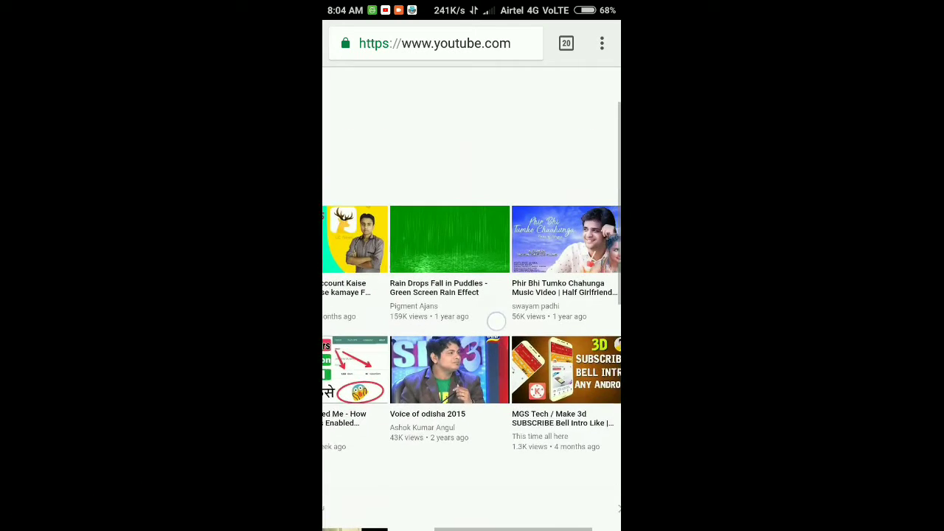
scroll("down", 3)
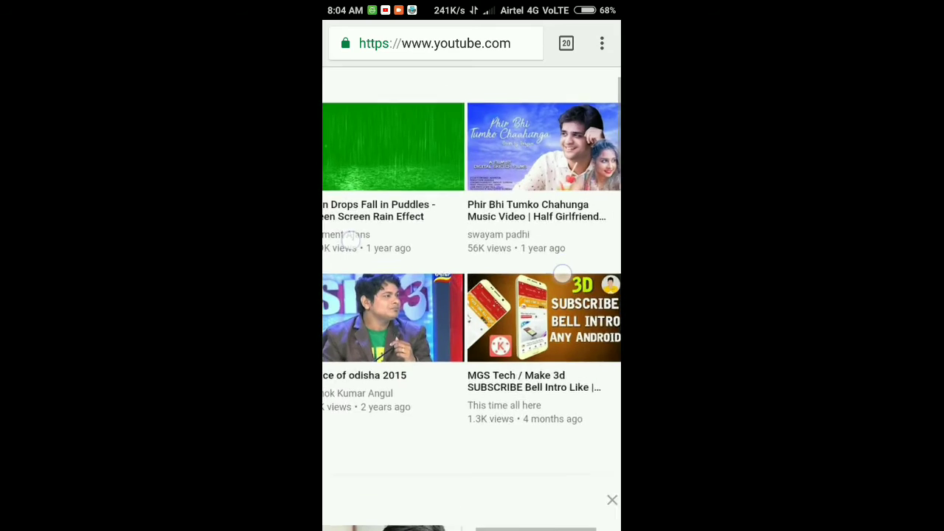
left_click(480, 87)
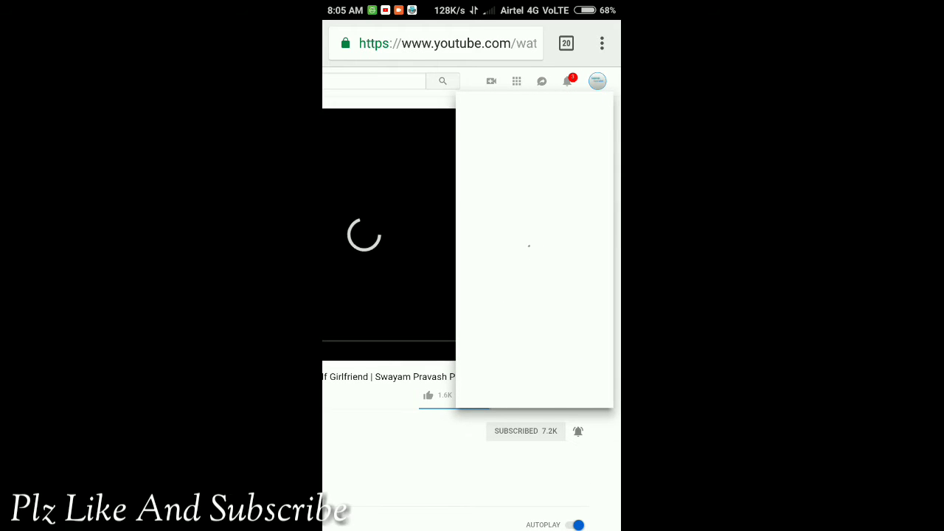
Step: Open Creator Studio from the profile avatar's account menu
left_click(596, 81)
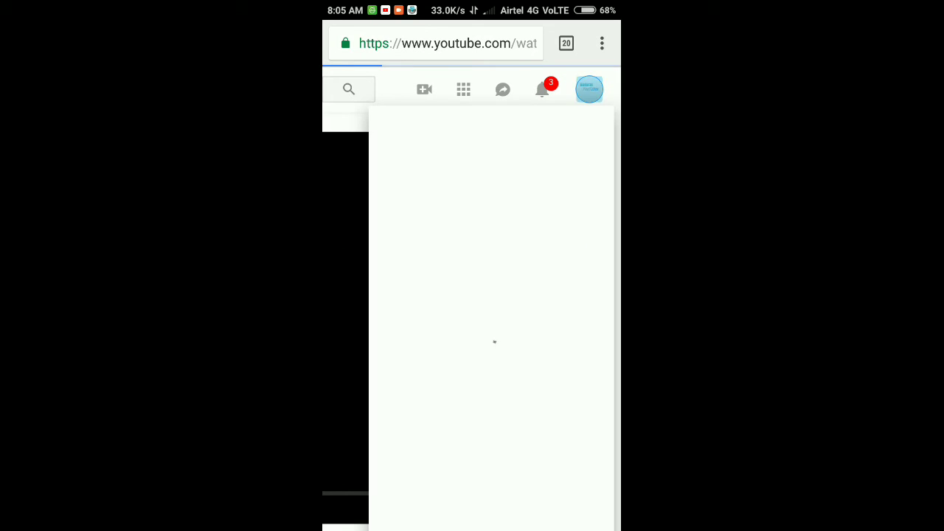
left_click(589, 89)
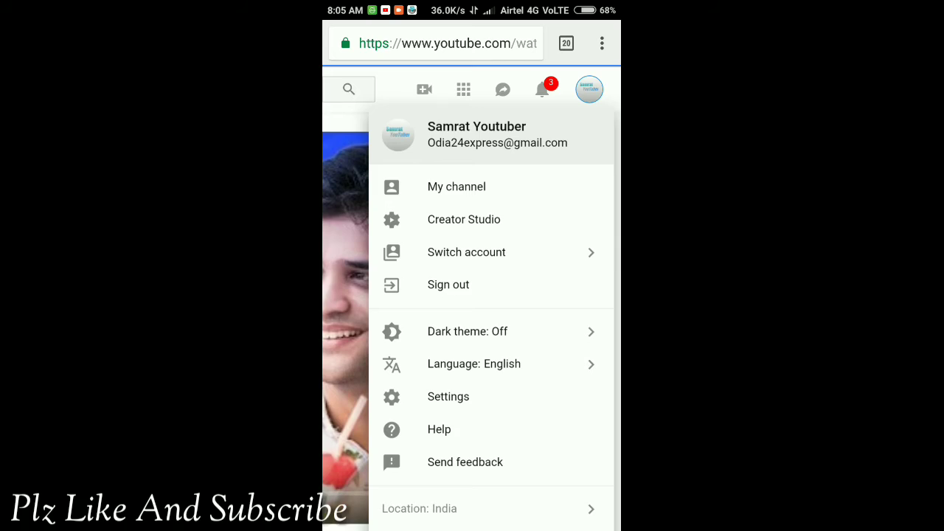
left_click(466, 252)
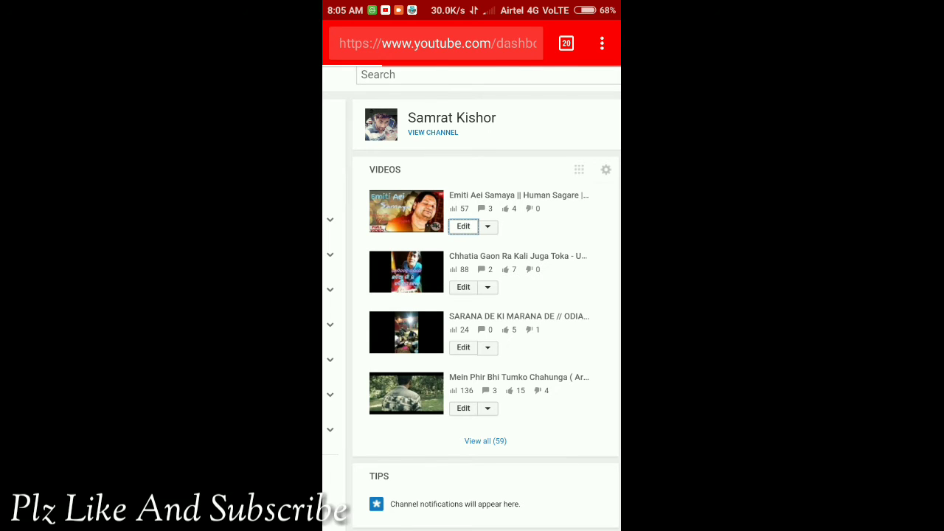
Step: Edit the 'Emiti Aei Samaya' video from the dashboard's VIDEOS panel
left_click(463, 226)
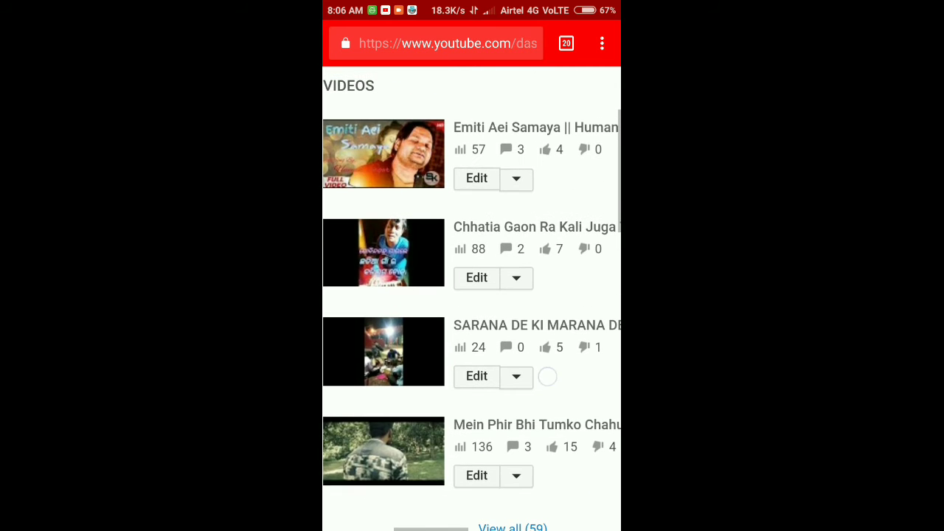
scroll("down", 3)
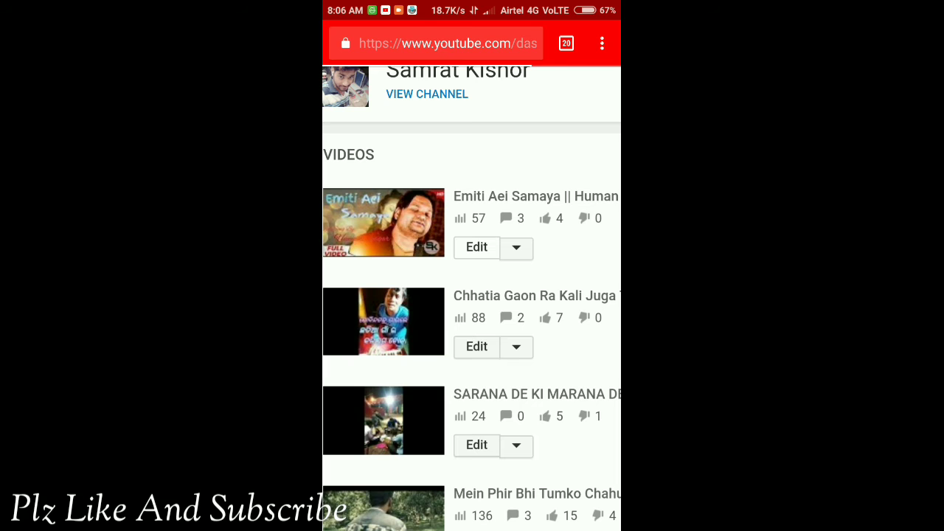
left_click(477, 247)
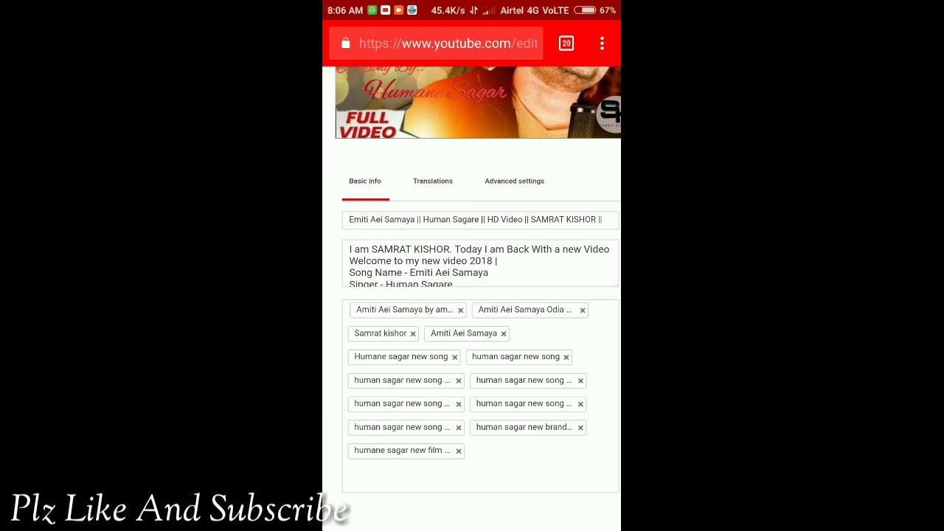
Step: Type 'New video' into the tags box of 'Emiti Aei Samaya' and confirm it
left_click(479, 263)
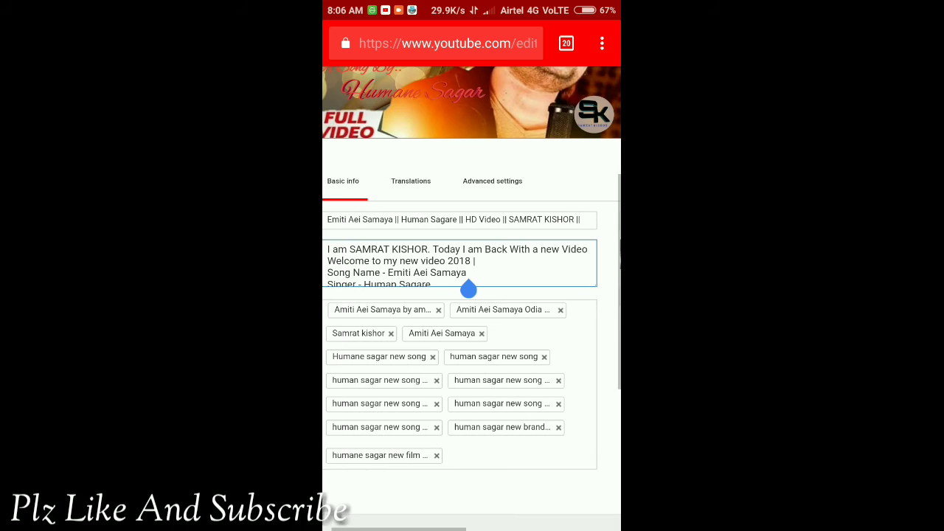
left_click(461, 262)
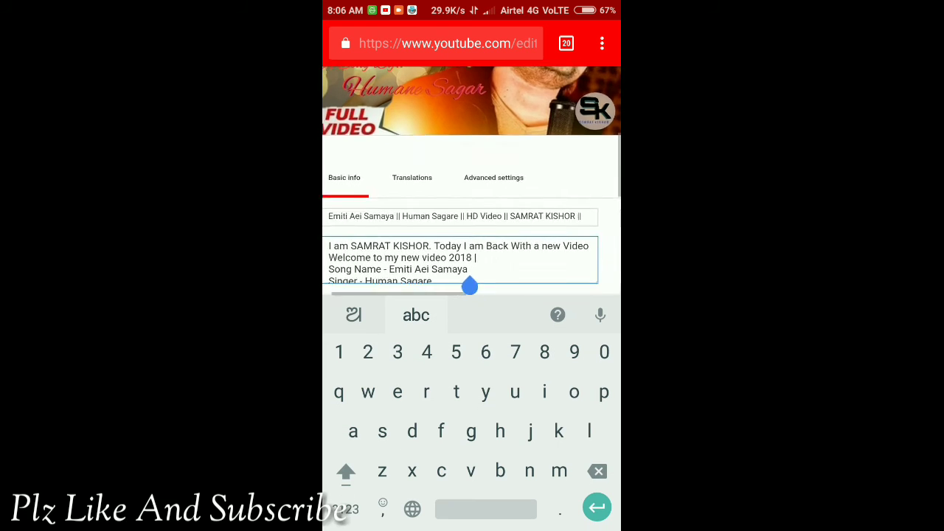
scroll("down", 3)
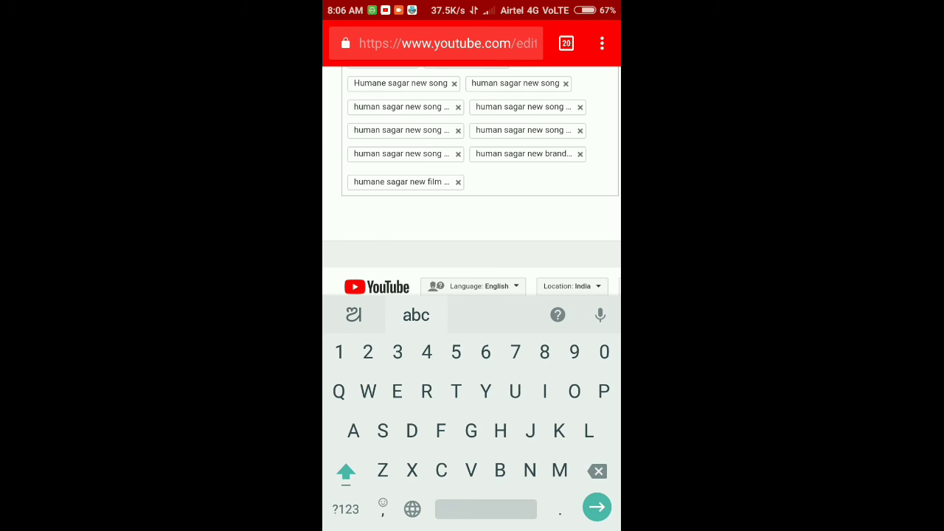
type("New")
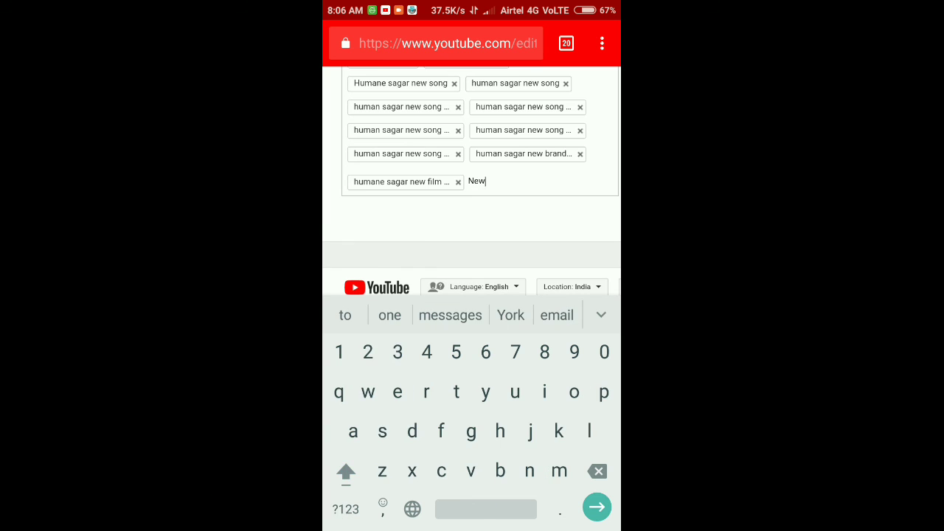
type("video")
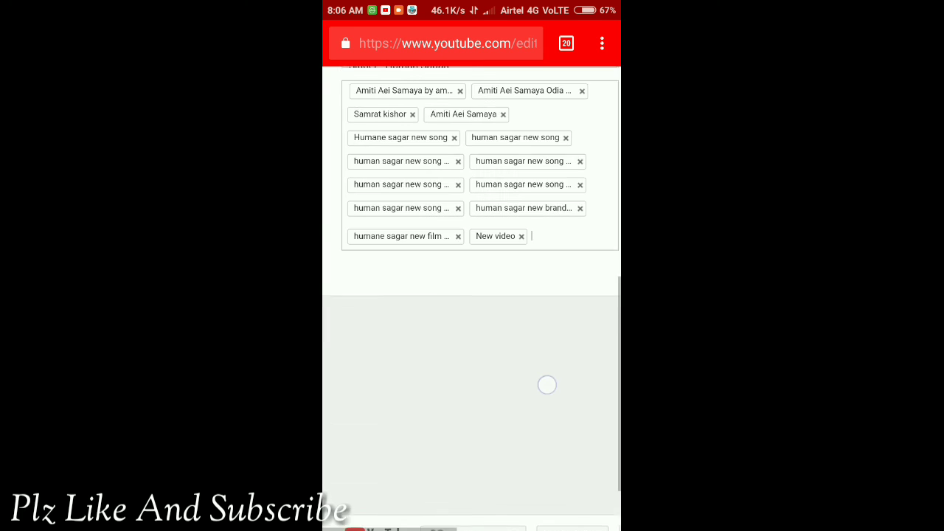
scroll("up", 3)
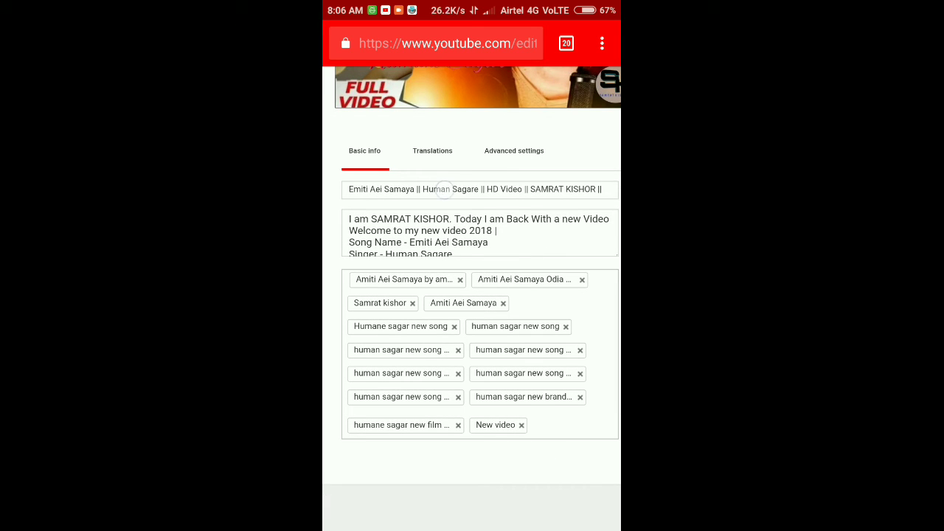
left_click(480, 189)
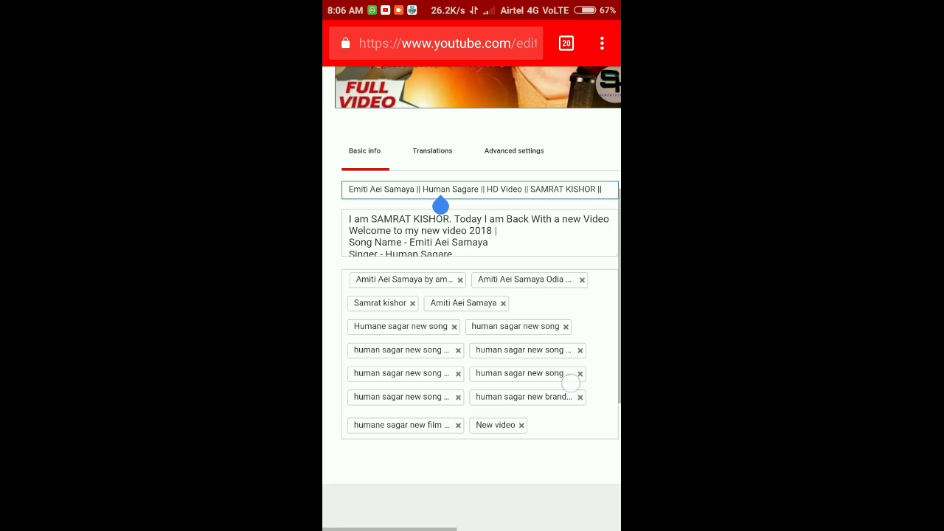